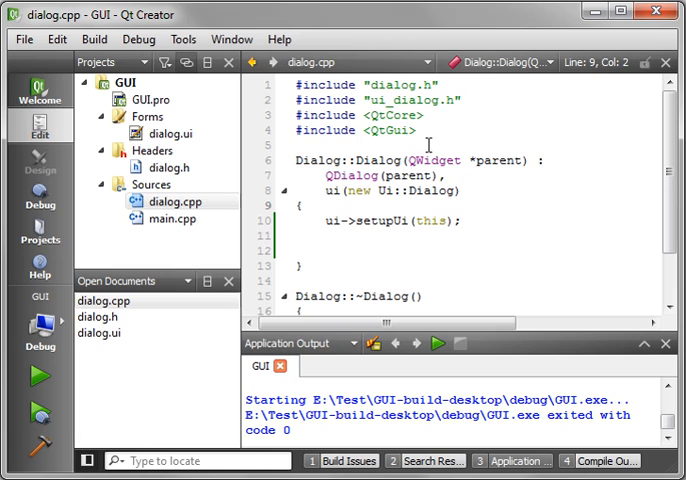
mouse_move(420, 130)
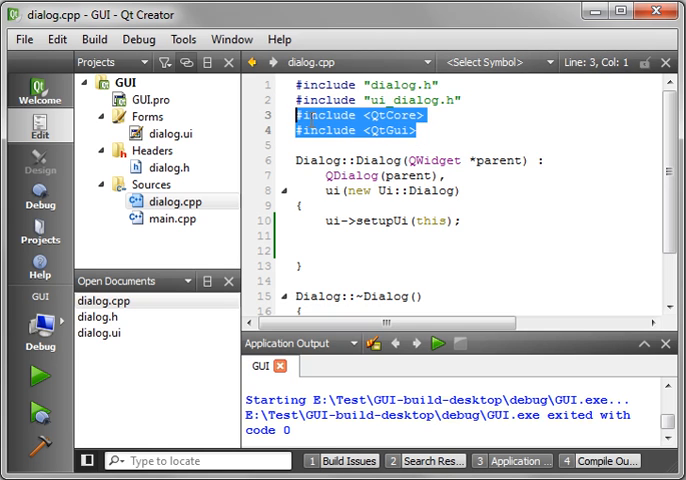
mouse_move(360, 114)
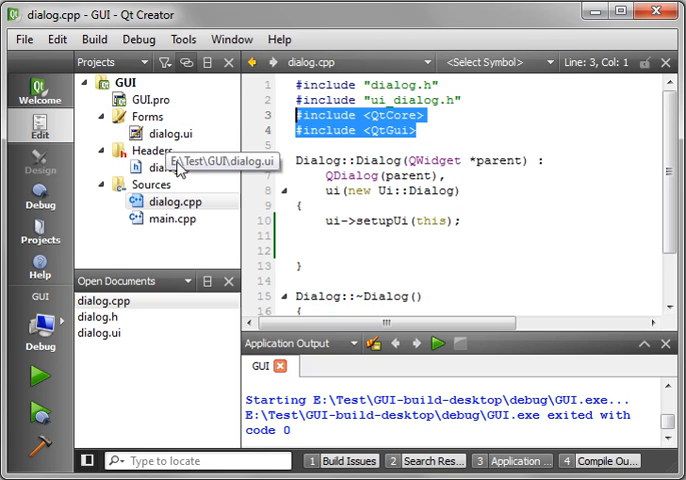
Step: Add the QtCore include to dialog.h and declare void AddRoot(QString name, QString Description)
left_click(156, 168)
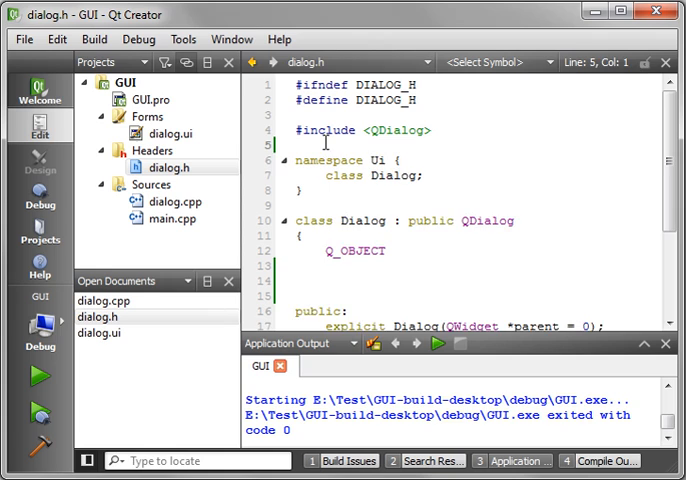
type("#include <QtCore>")
type("#include <QtGui>")
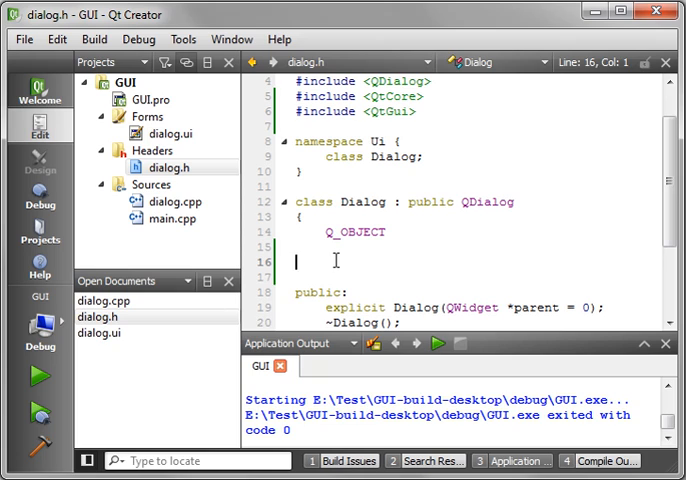
type("void AddRoo")
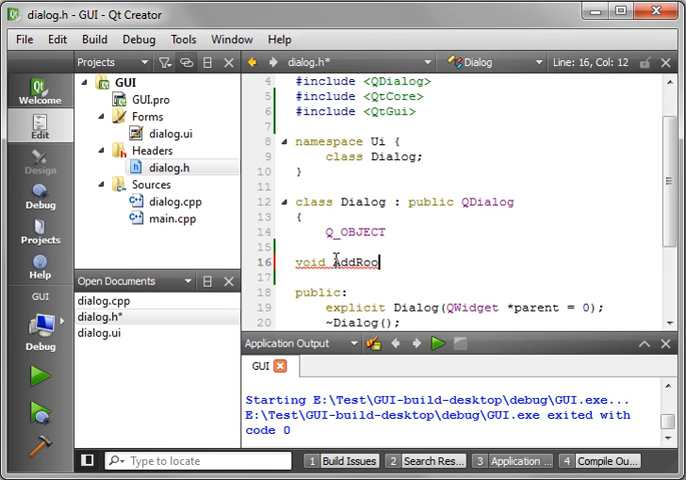
type("(Q")
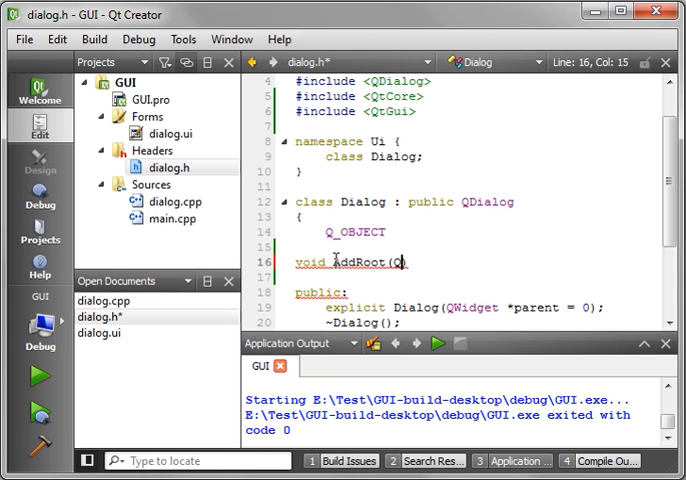
type("QString n")
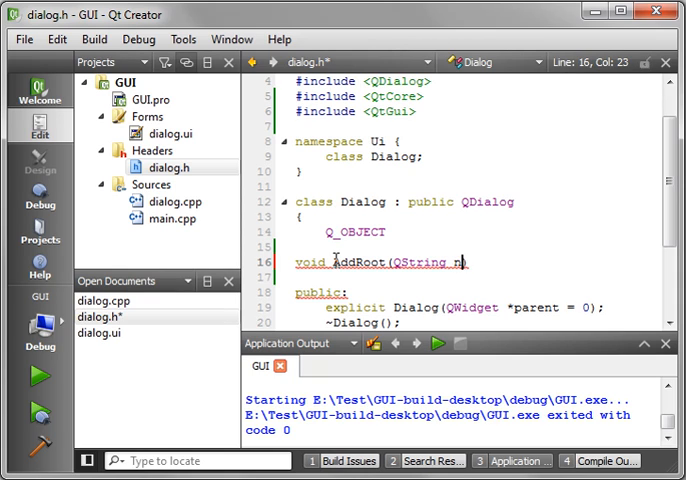
type("ame,")
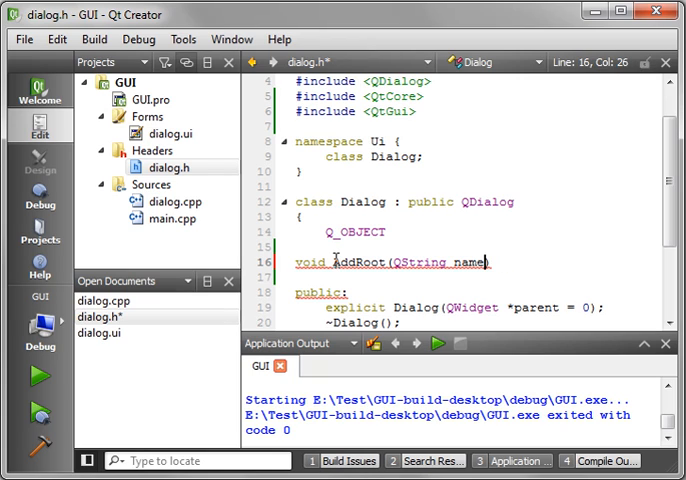
type(",")
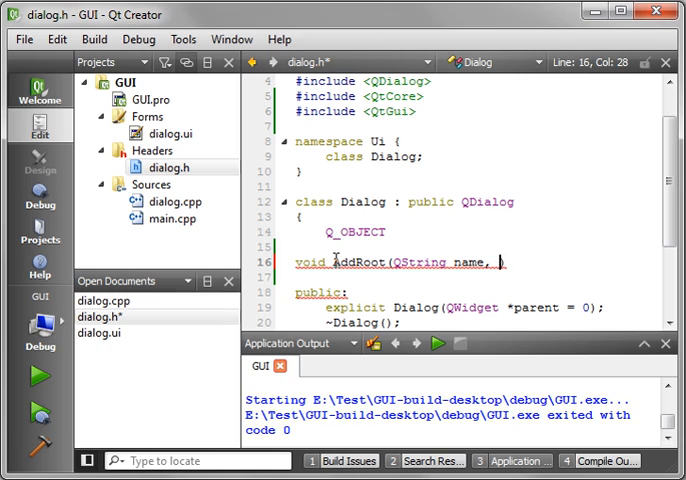
type("QString p")
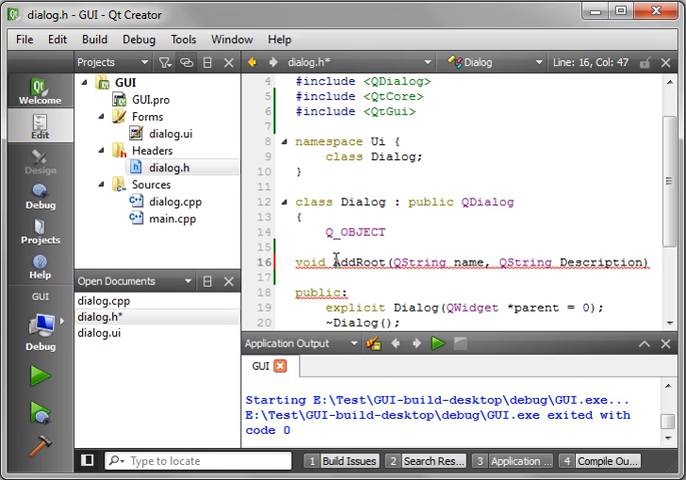
type(";")
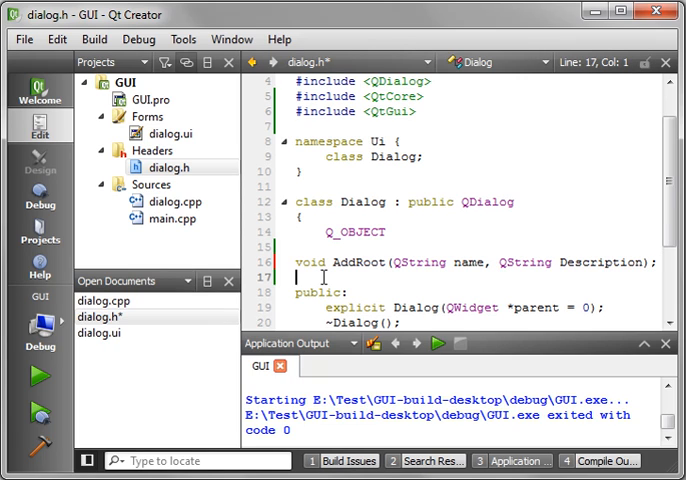
Step: Declare void AddChild taking a parent item, QString name and QString Description
type("void")
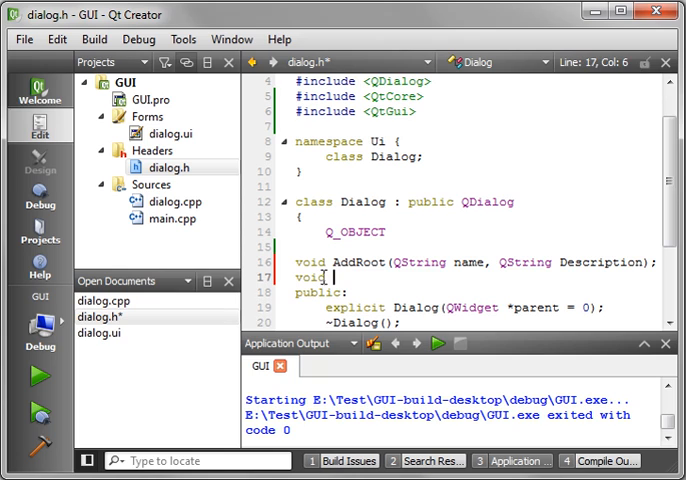
type("Add")
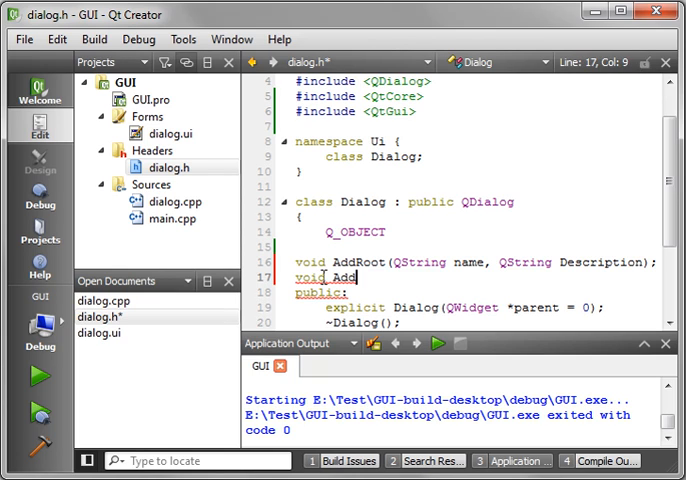
type("Child()")
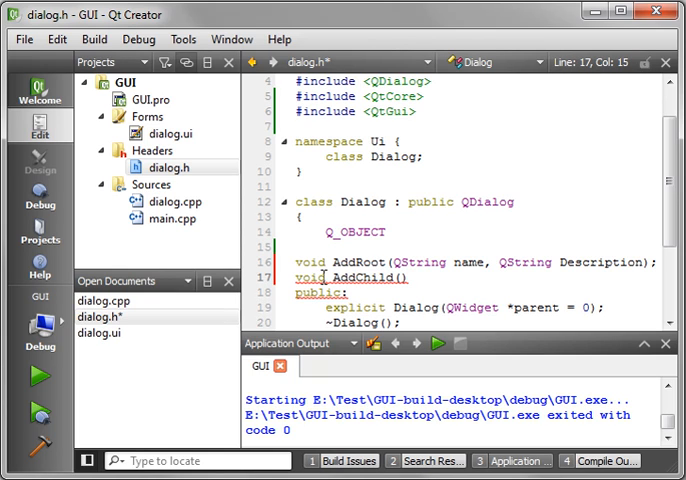
mouse_move(664, 272)
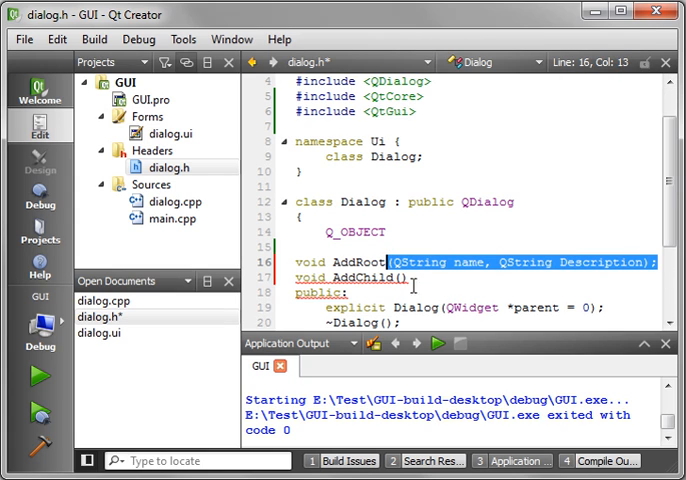
type("(QString name, QString Description);")
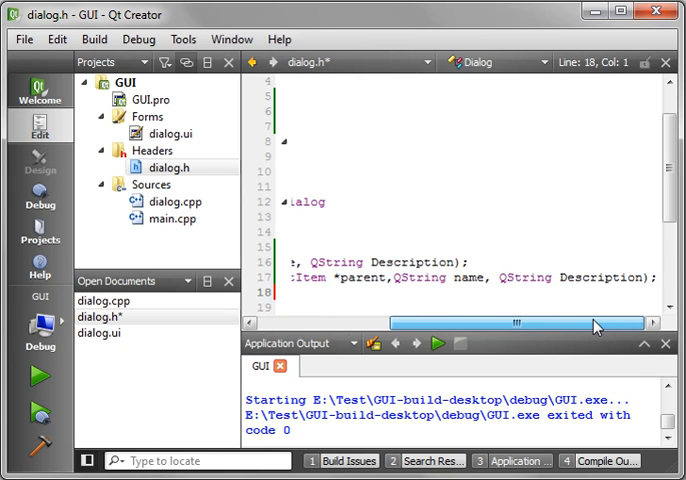
Step: Stub empty Dialog::AddRoot and Dialog::AddChild in dialog.cpp and bring up dialog.ui in the designer
left_click_drag(596, 324, 424, 324)
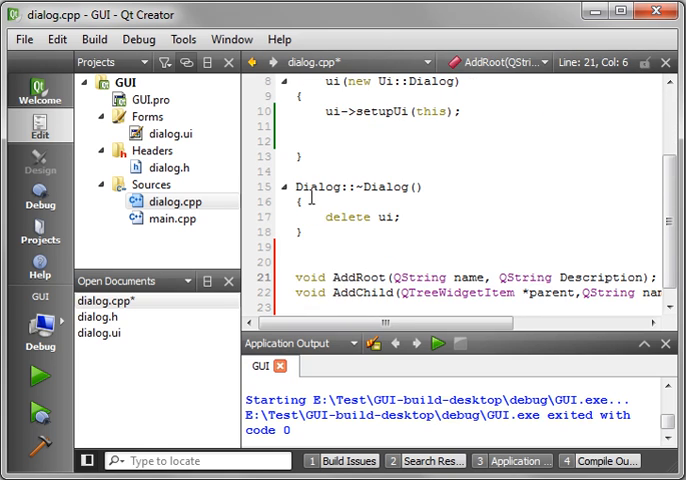
double_click(320, 188)
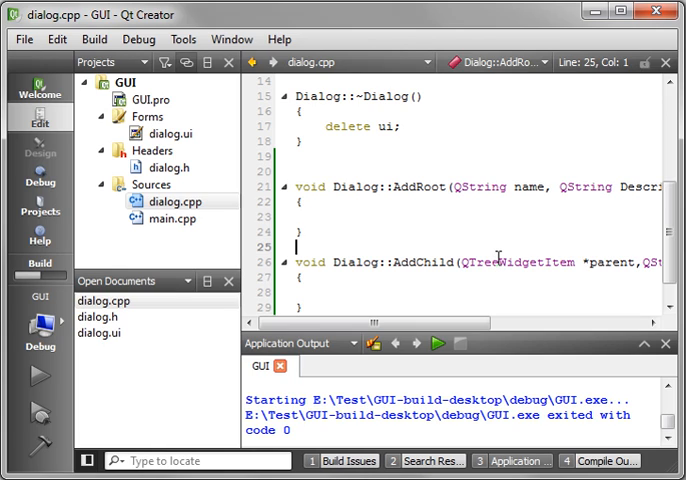
mouse_move(510, 262)
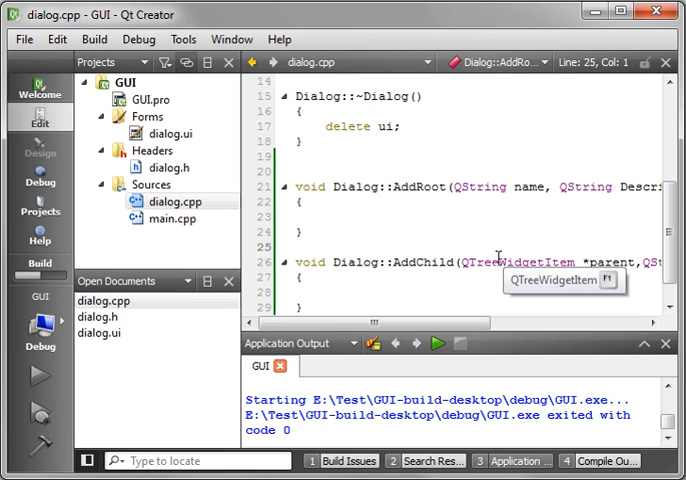
mouse_move(504, 258)
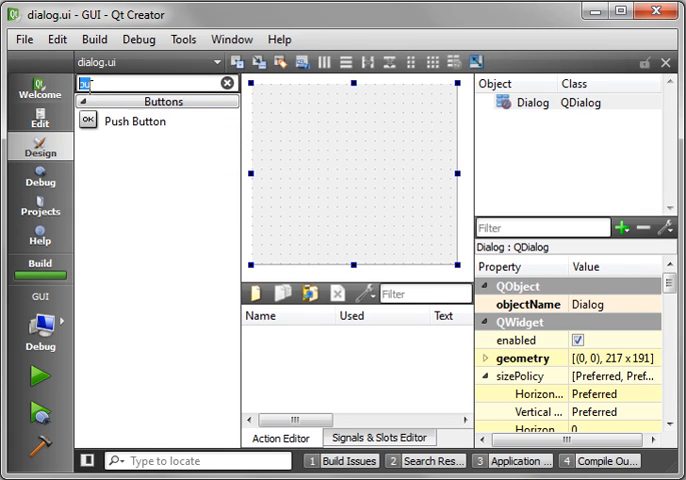
Step: Place a push button labelled 'Click me' on the form with a Tree Widget above it
left_click_drag(132, 120, 344, 236)
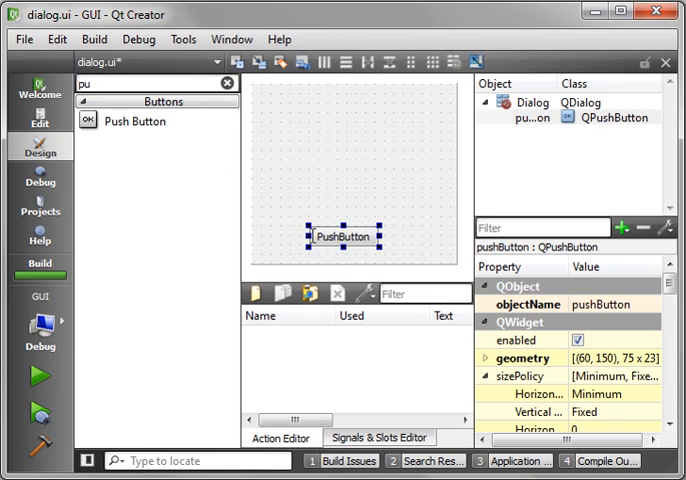
double_click(344, 236)
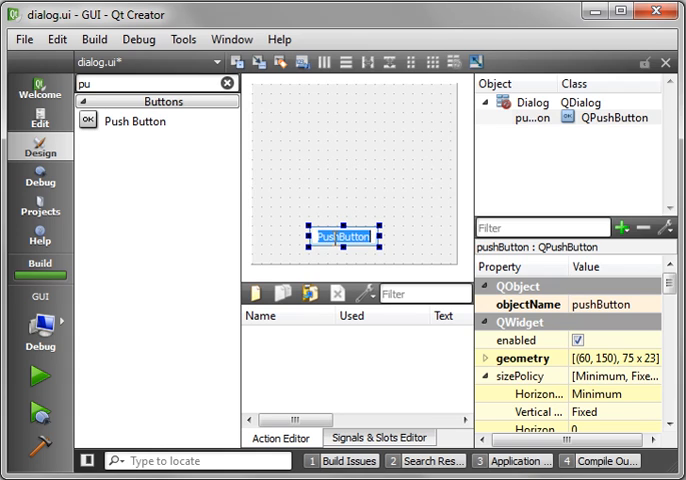
type("Click me")
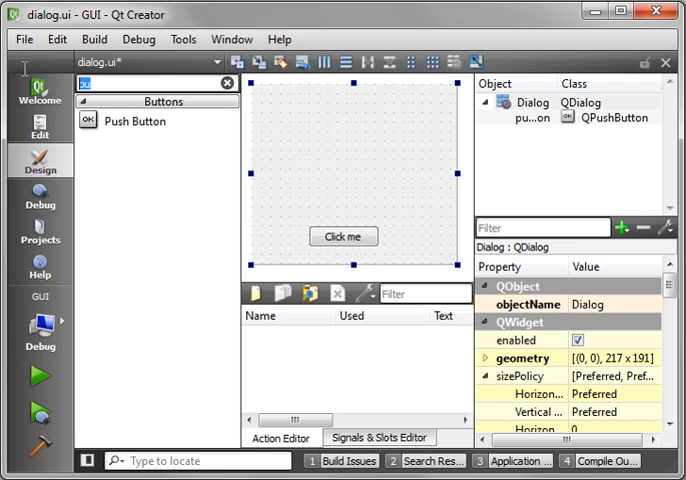
type("tree")
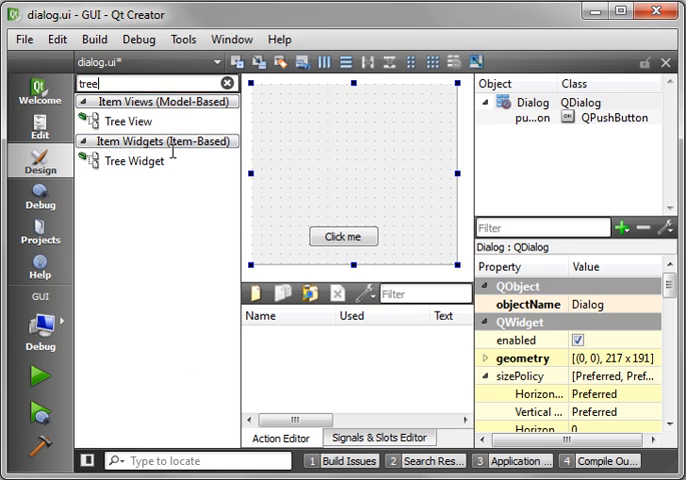
left_click(160, 100)
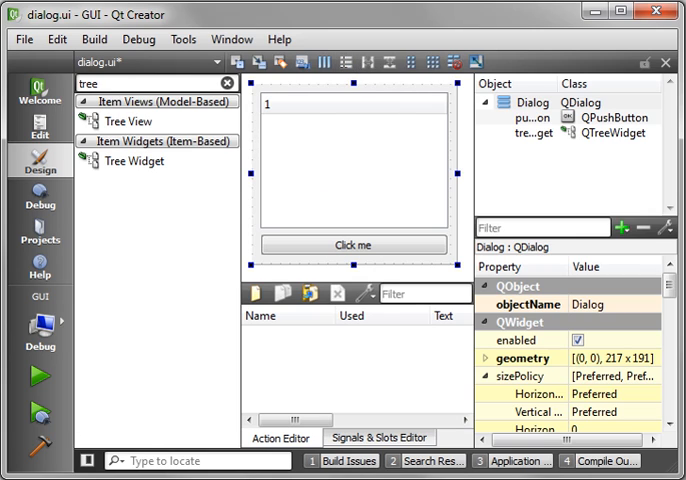
mouse_move(376, 224)
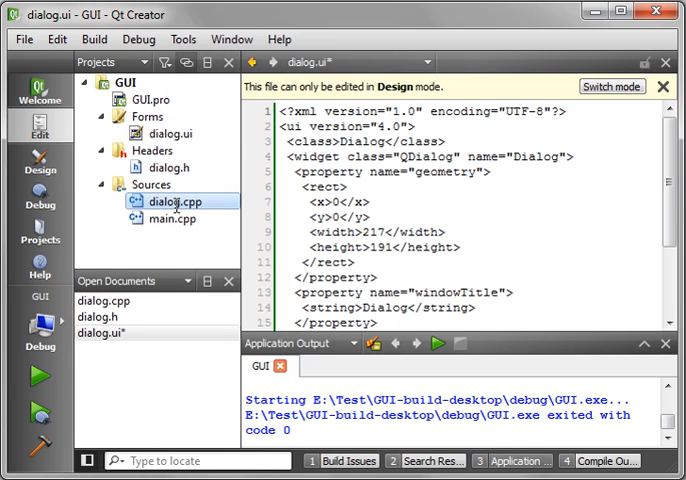
Step: Call AddRoot("hello", "world") in the Dialog constructor in dialog.cpp
double_click(164, 200)
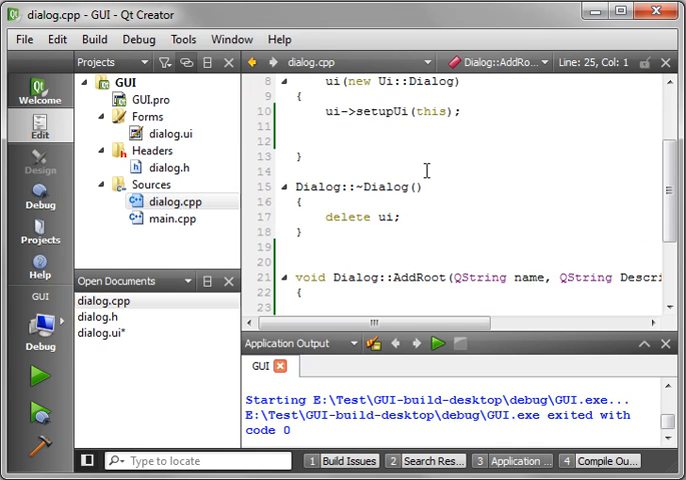
scroll("down", 3)
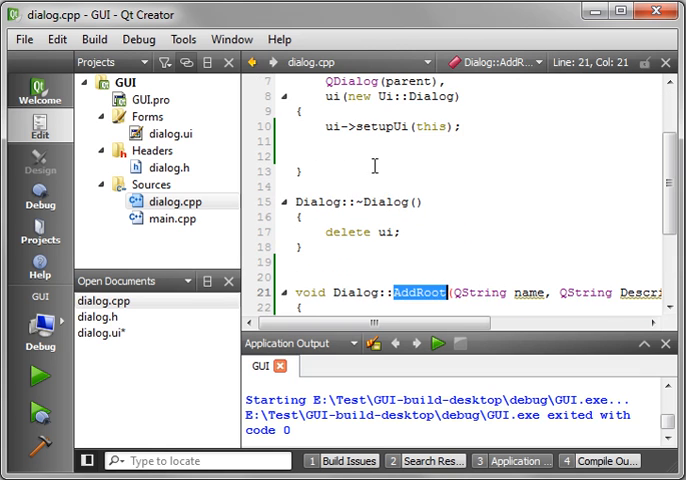
type("AddRoot")
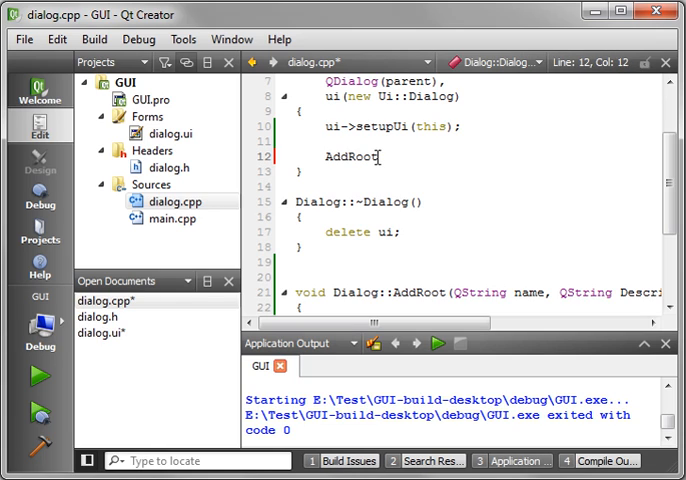
type("(\"hello")
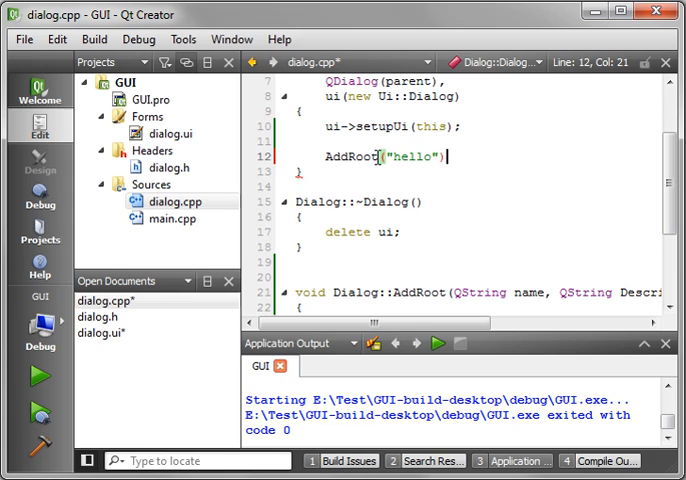
type(", \"world")
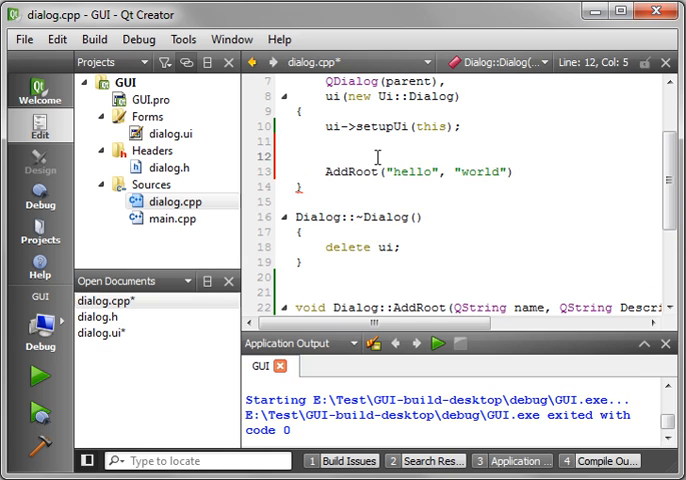
Step: Set the tree widget to two columns with ui->treeWidget->setColumnCount(2) above the AddRoot call
type("ui->tr")
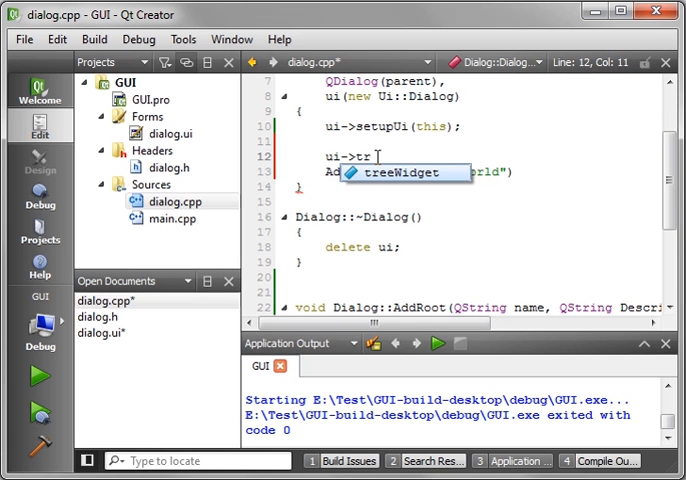
type("treeWidget->s")
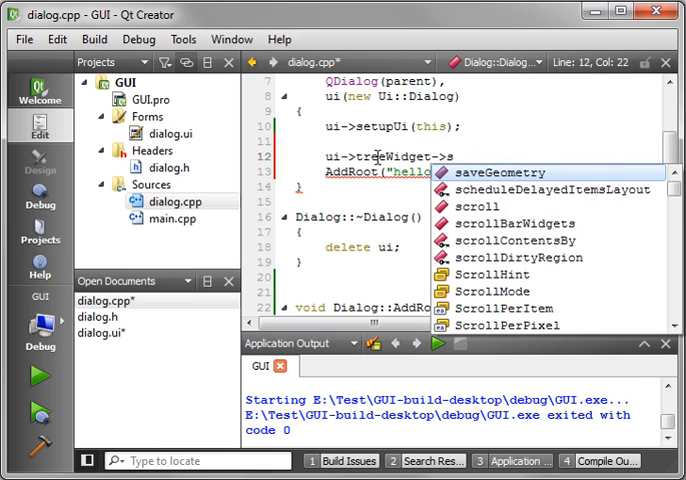
type("setcolumnCount(2);")
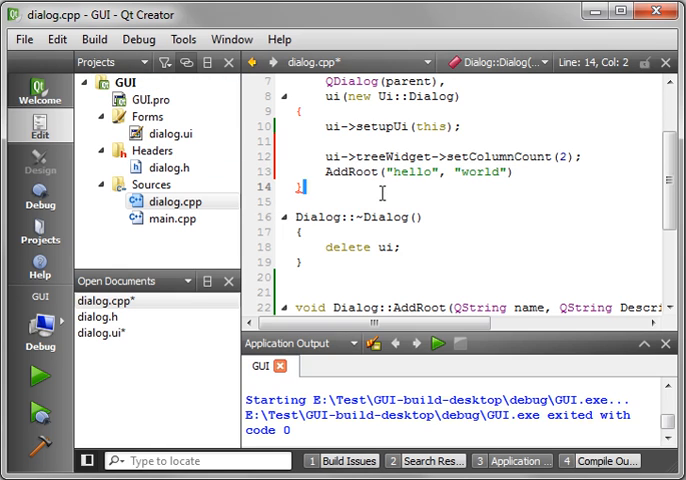
scroll("down", 3)
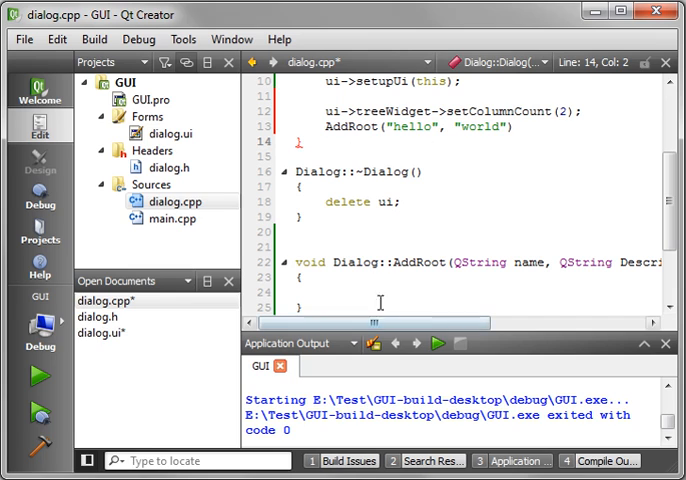
scroll("down", 3)
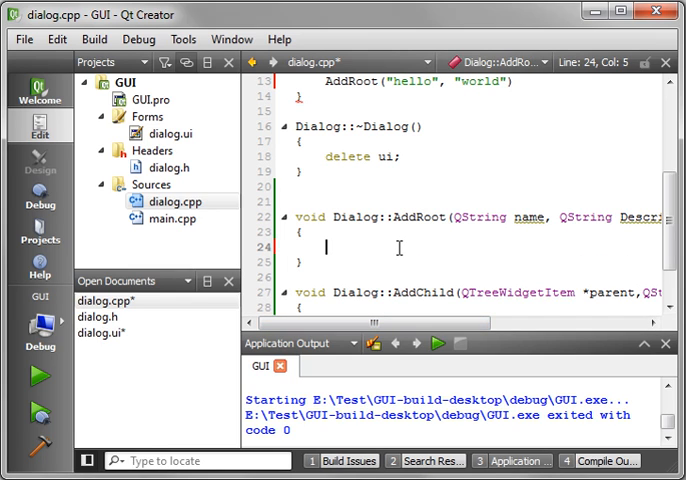
Step: Create QTreeWidgetItem *itm = new QTreeWidgetItem(ui->treeWidget) inside AddRoot
type("QTr")
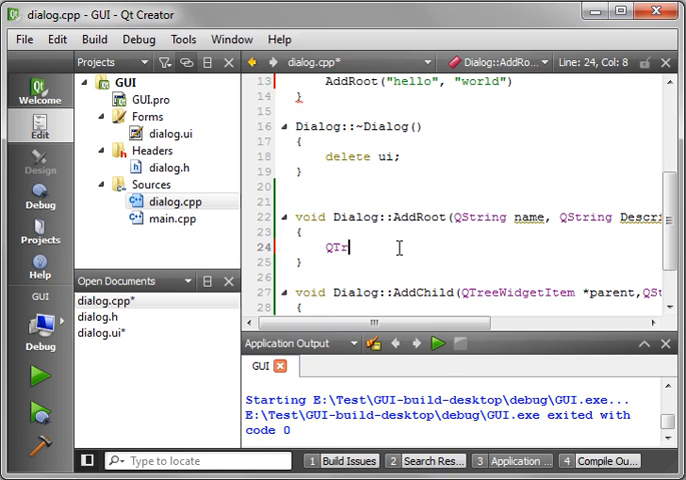
type("r")
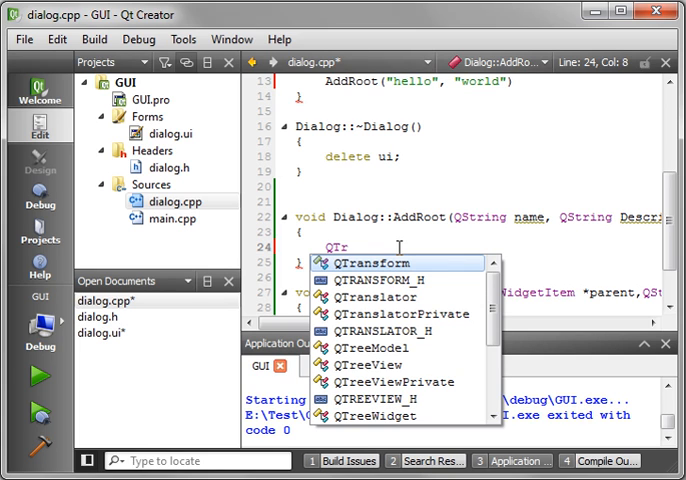
type("eewi")
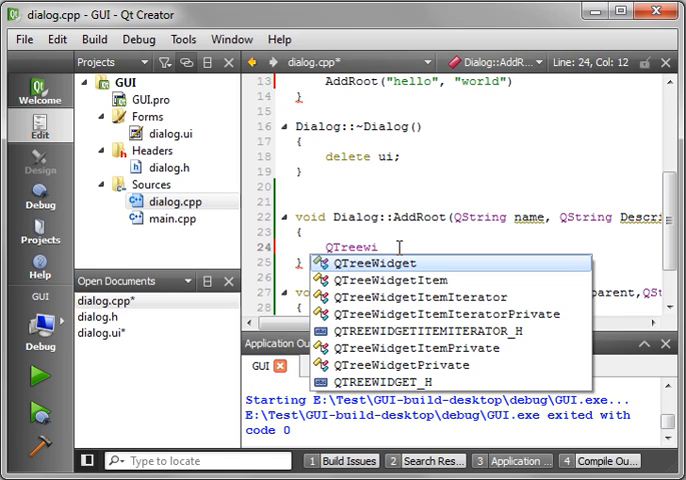
left_click(388, 280)
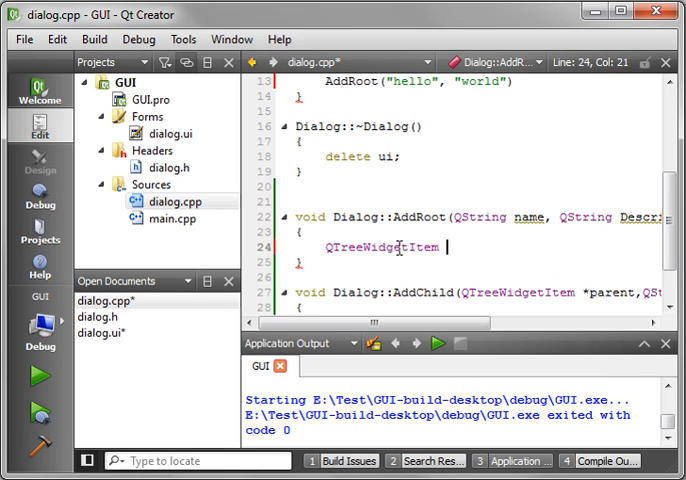
type("*itm")
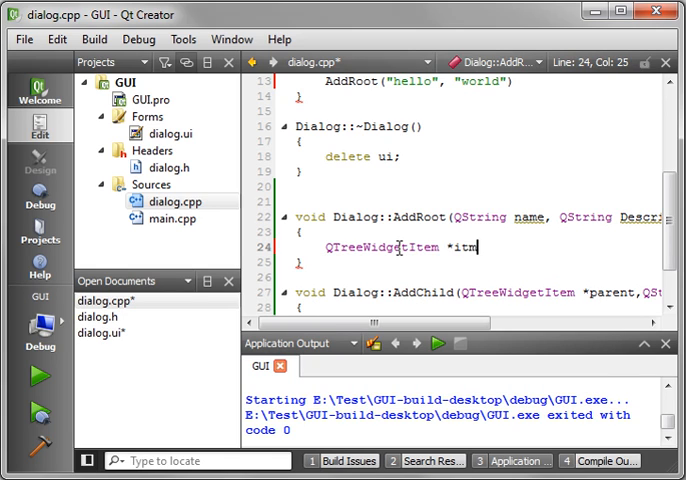
type("= new QTreeWidgetItem")
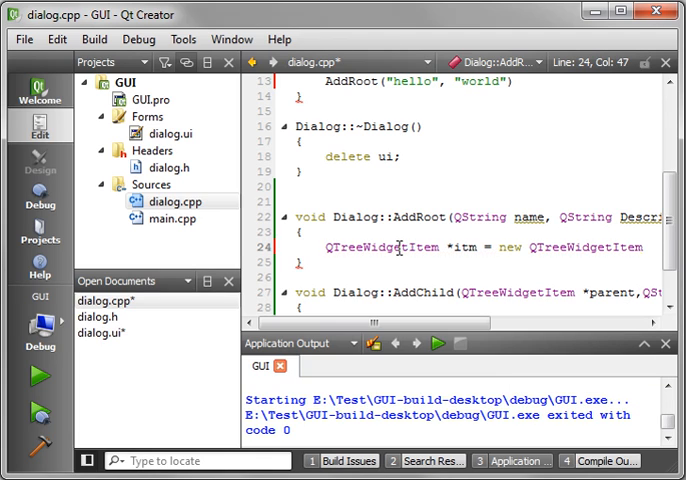
type("(ui")
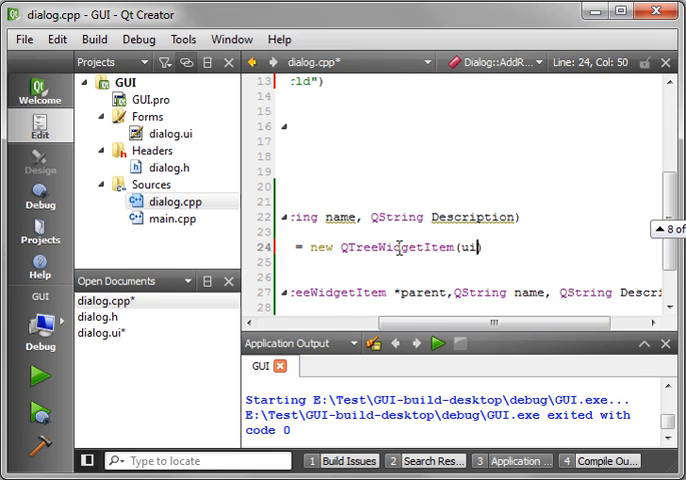
type("->treeWidget)")
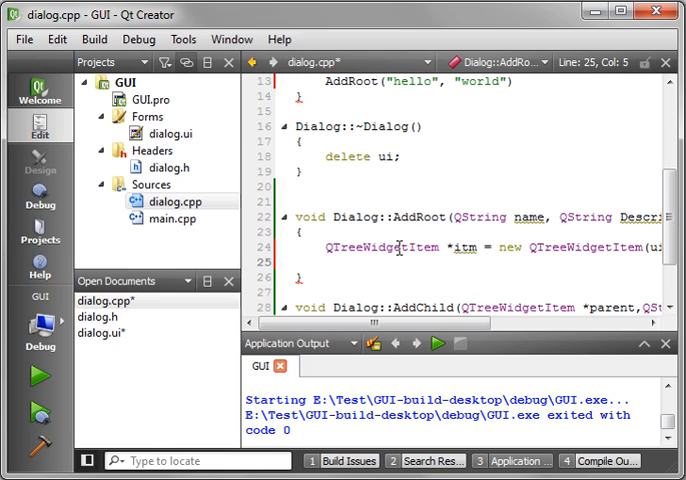
Step: Set the item's column 0 text to name and column 1 text to Description
type("itm->")
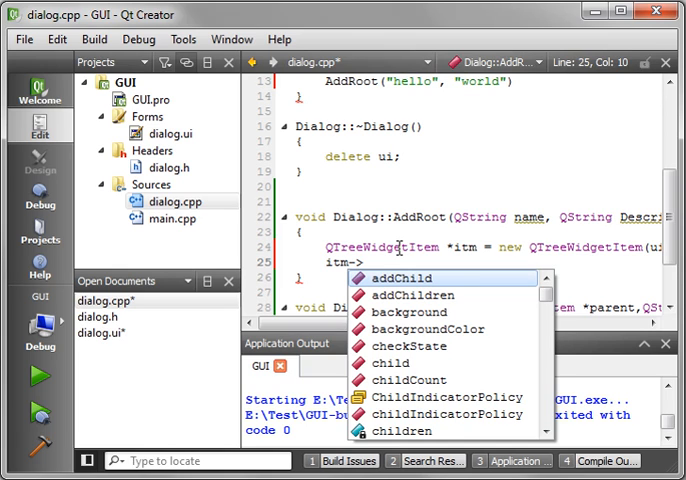
type("sett")
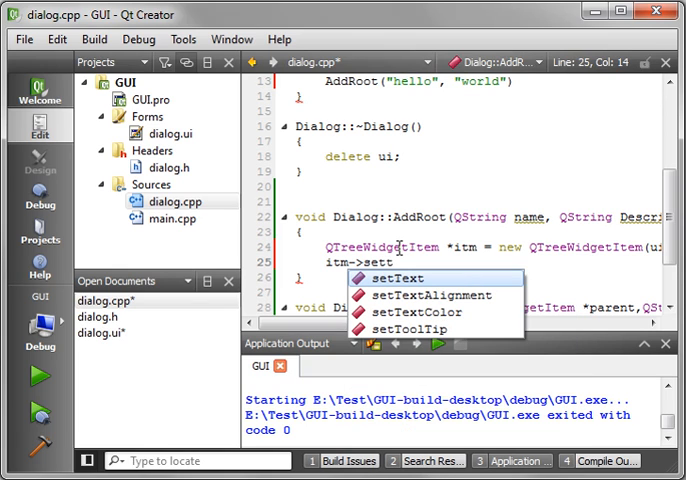
left_click(404, 276)
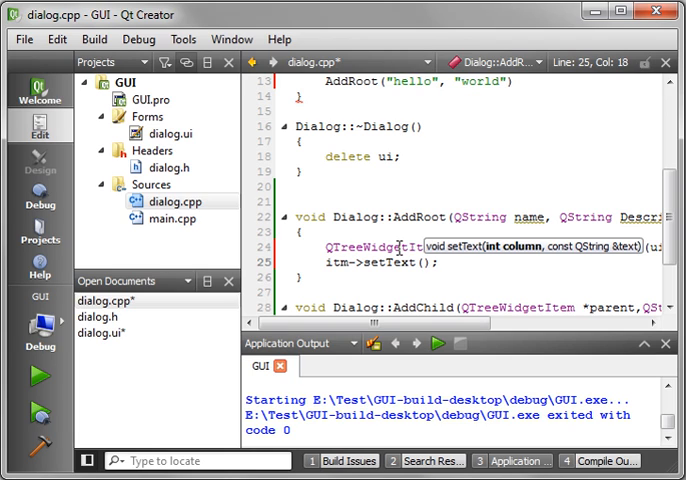
type("0")
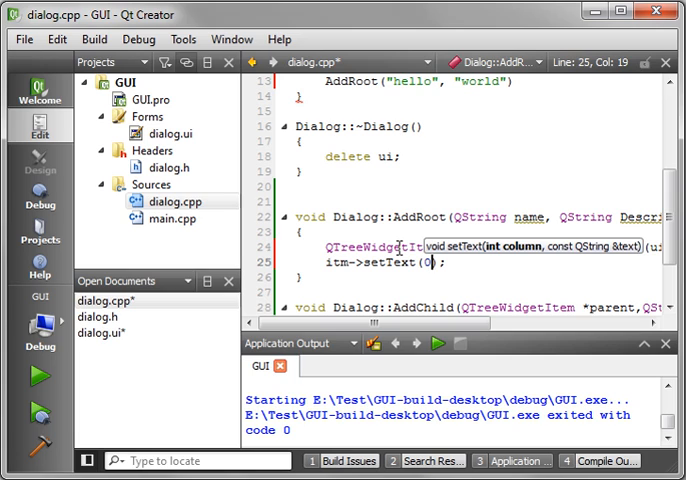
type(",")
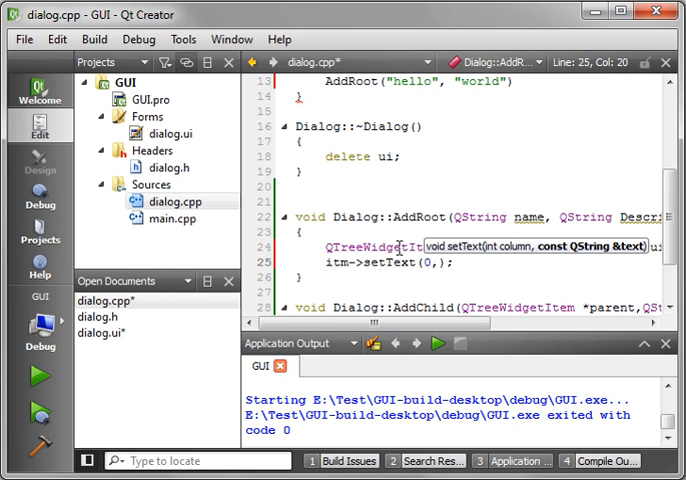
type("name")
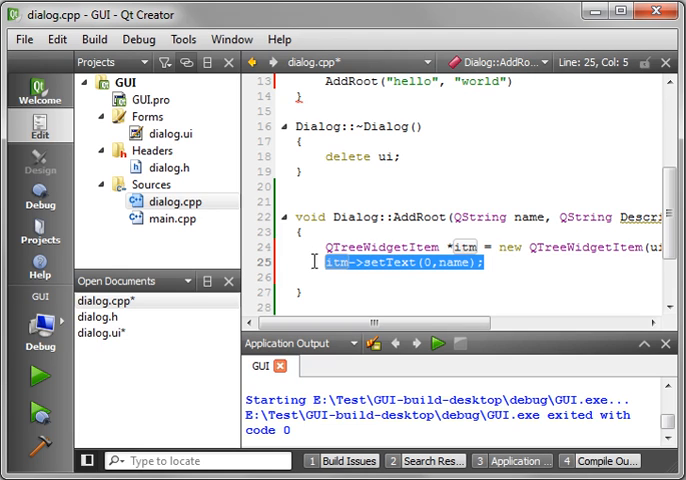
type("itm->setText(0,name);")
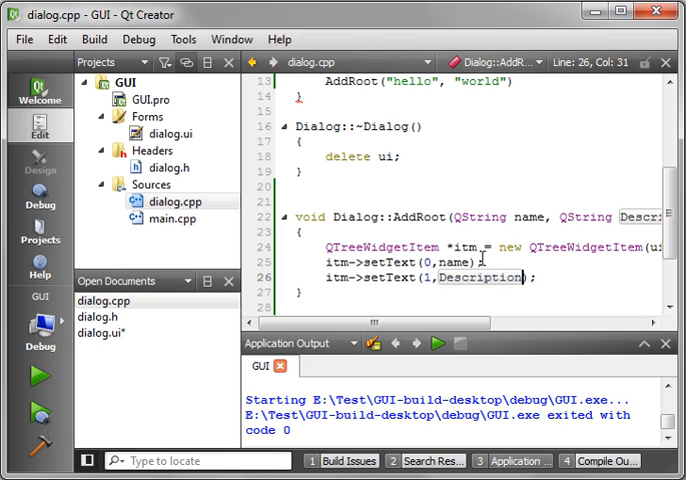
left_click(542, 276)
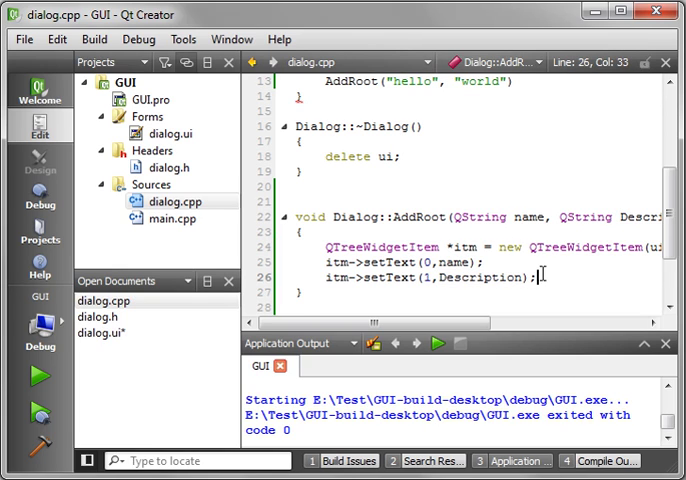
Step: Add the item as a top-level row with ui->treeWidget->addTopLevelItem(itm)
type("ui->treeWidget->")
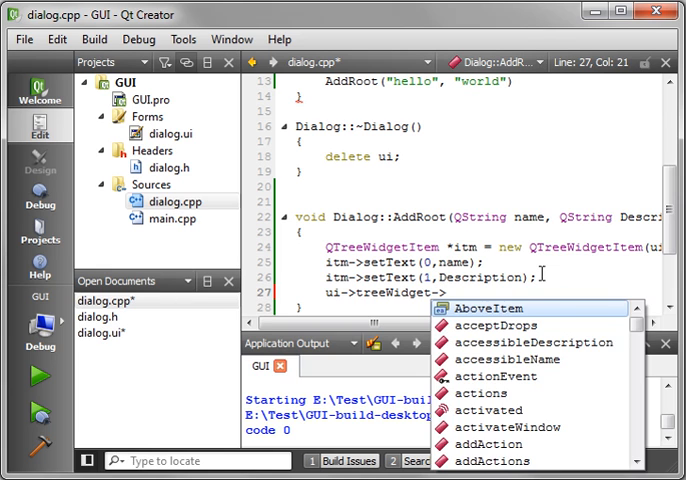
type("sett")
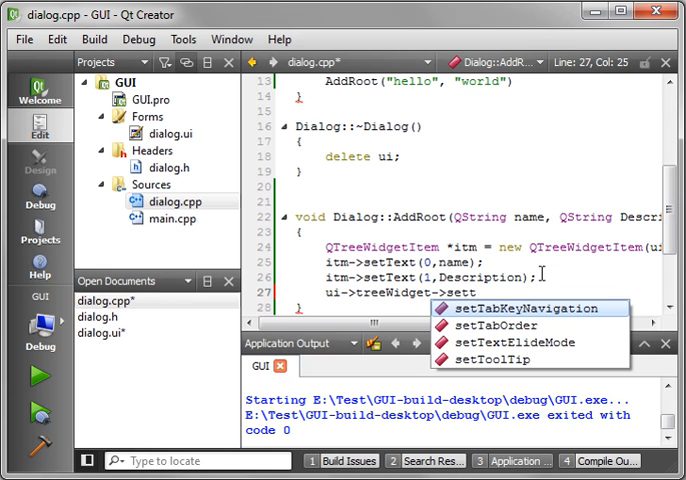
key("BackSpace")
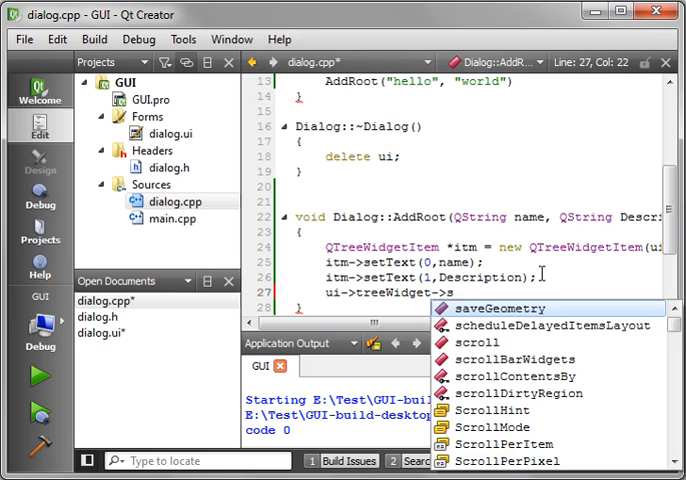
type("addTopLevelItem();")
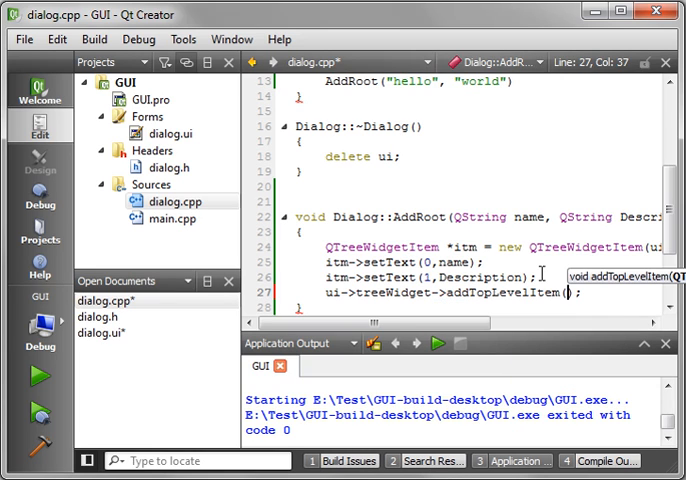
type("itm")
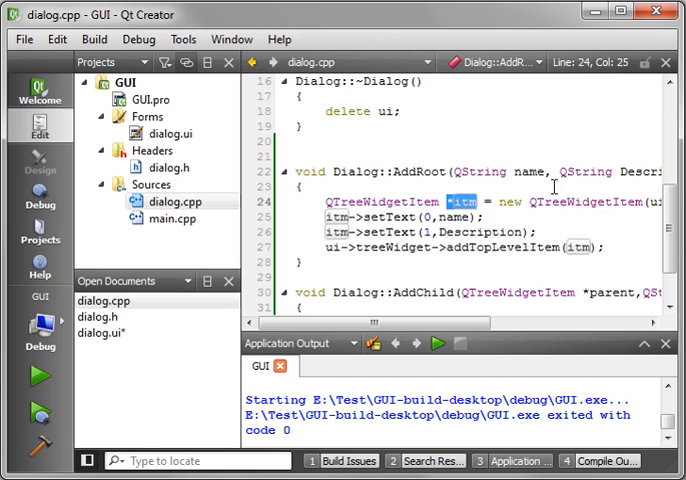
mouse_move(524, 222)
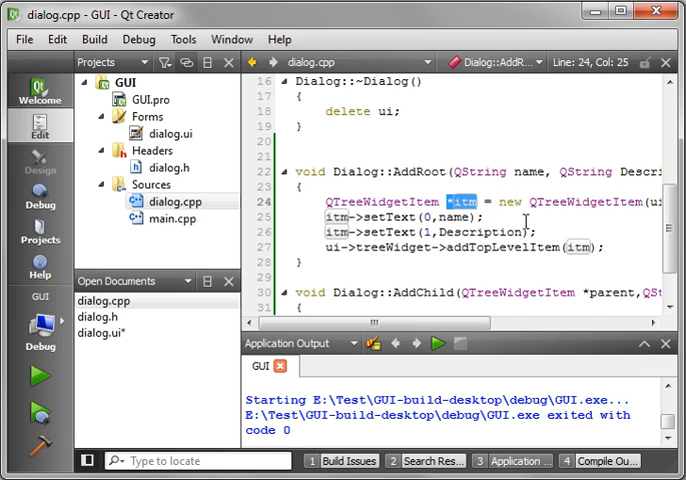
Step: Scroll across the saved AddRoot lines to review them
scroll("right", 3)
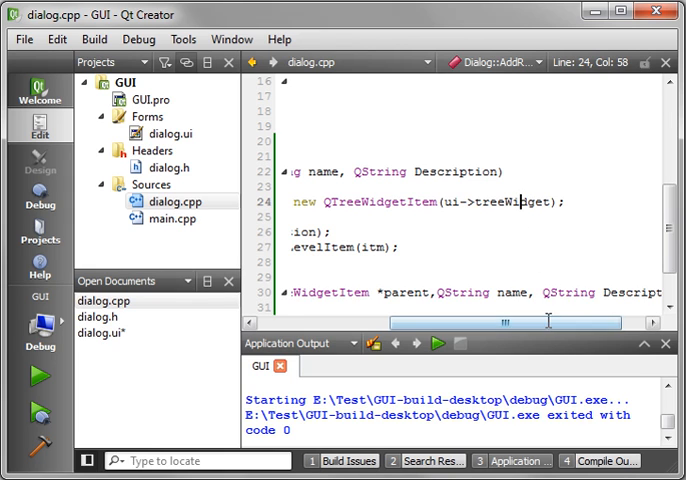
scroll("left", 3)
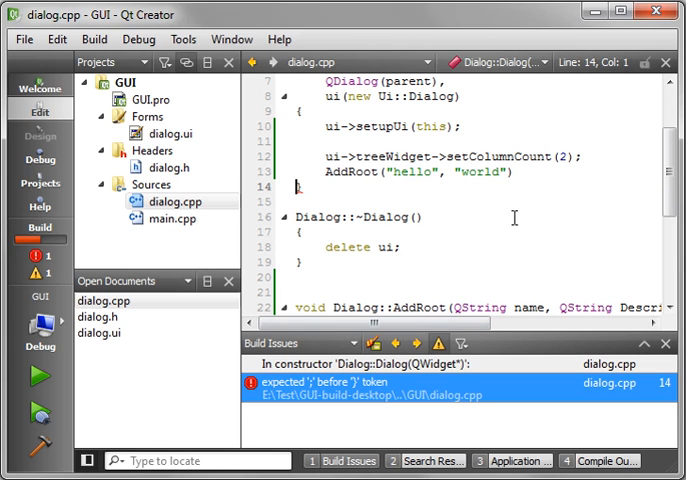
Step: Add the missing ';' after the constructor's AddRoot call, run the app showing hello | world, and close it
type(";")
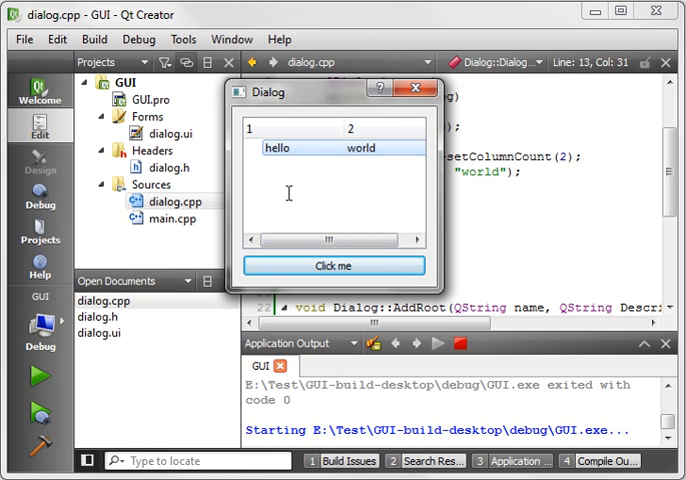
left_click(420, 90)
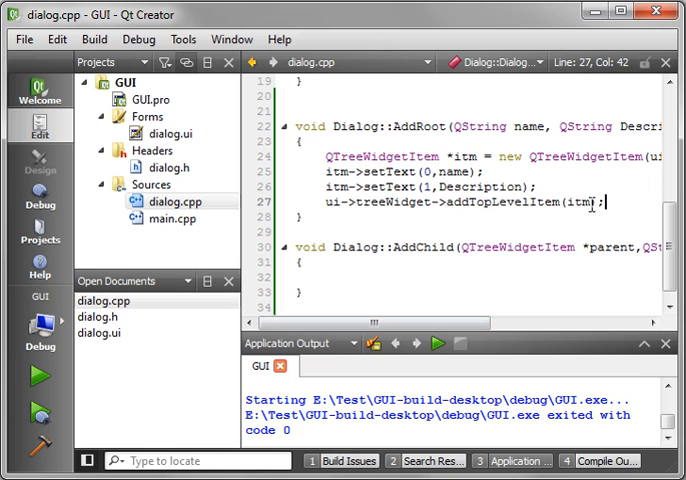
Step: Replace addTopLevelItem in AddChild with parent->addChild(itm), then run and close the app
left_click(310, 276)
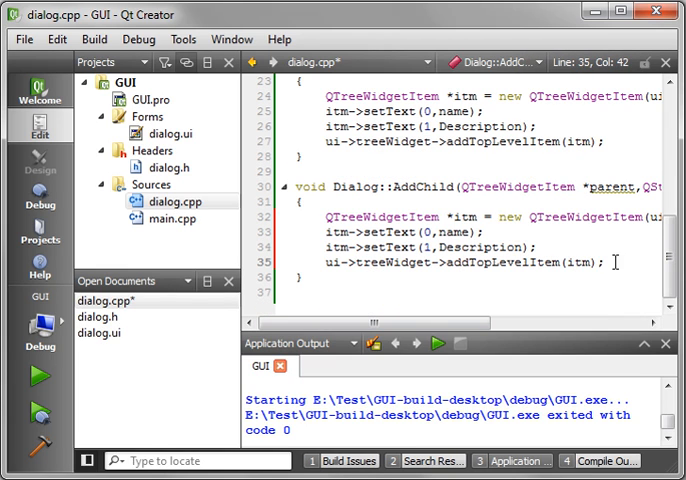
double_click(610, 188)
type("parent->addChild(")
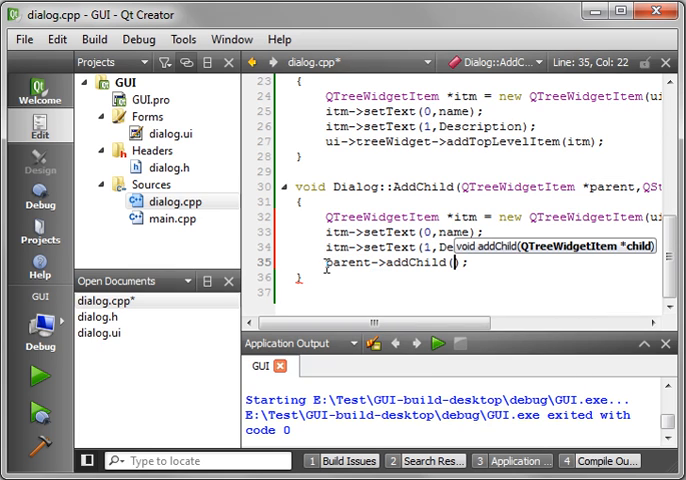
type("itm")
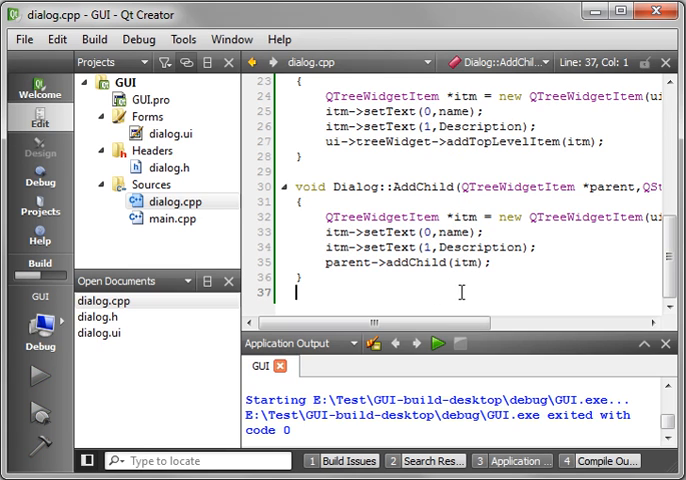
left_click(438, 344)
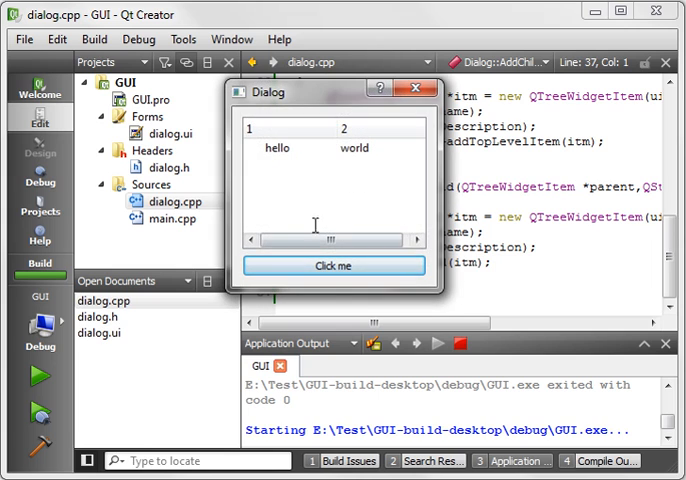
left_click(278, 148)
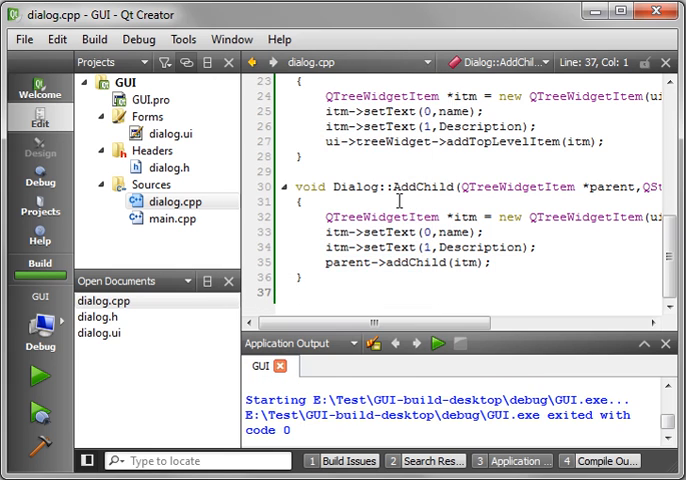
double_click(420, 276)
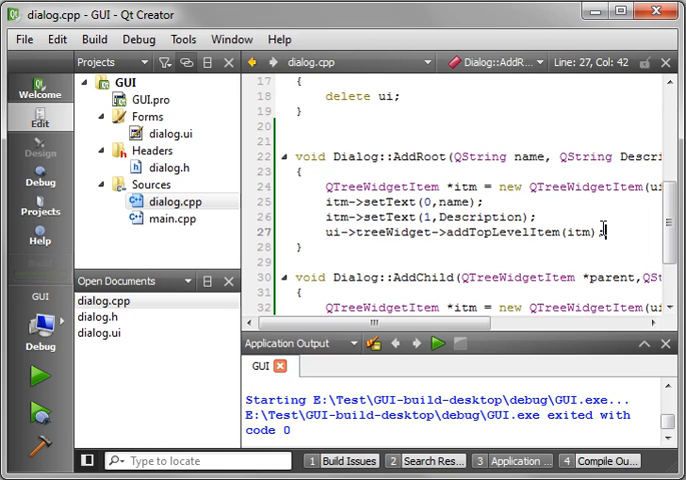
Step: Call AddChild(itm, "one", "hello") and AddChild(itm, "two", "world") at the end of AddRoot
type("AddChild()")
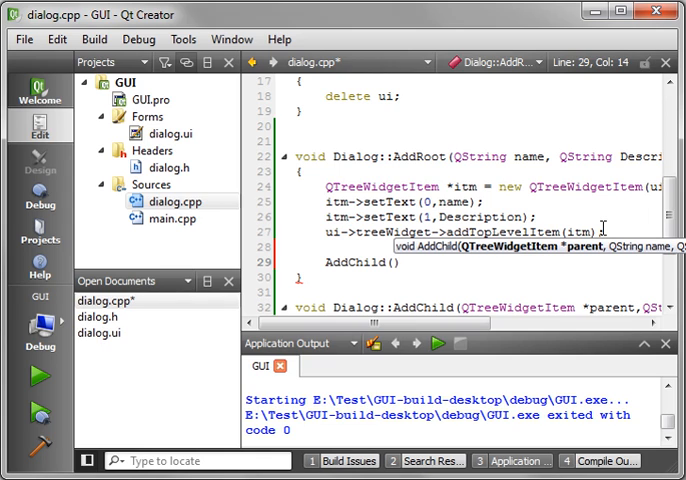
type("itm,")
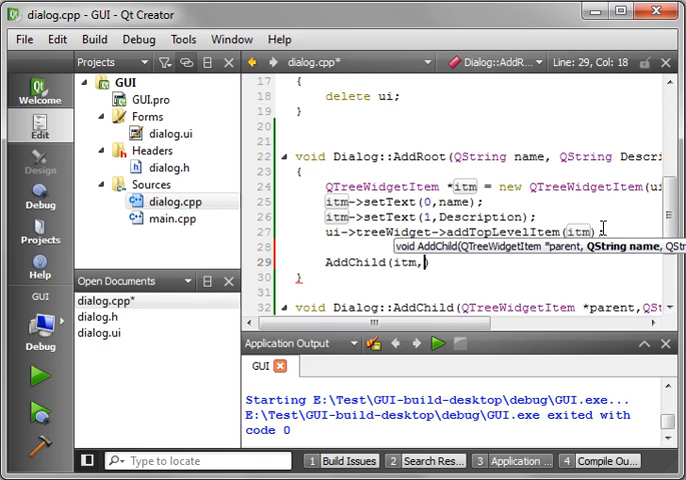
type("\"one\"")
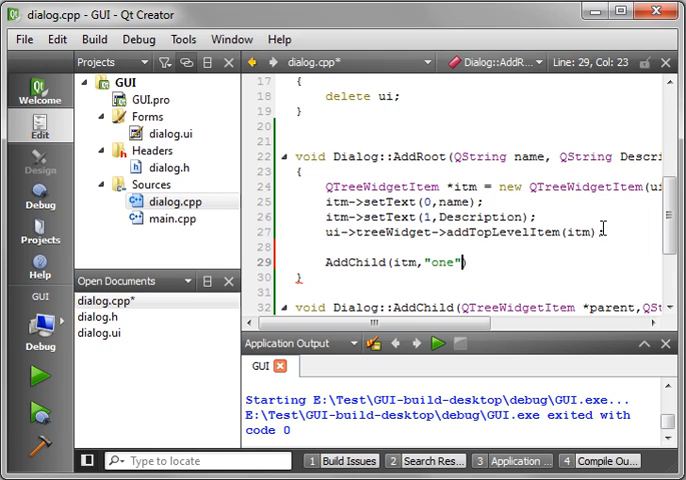
type(", \"\"")
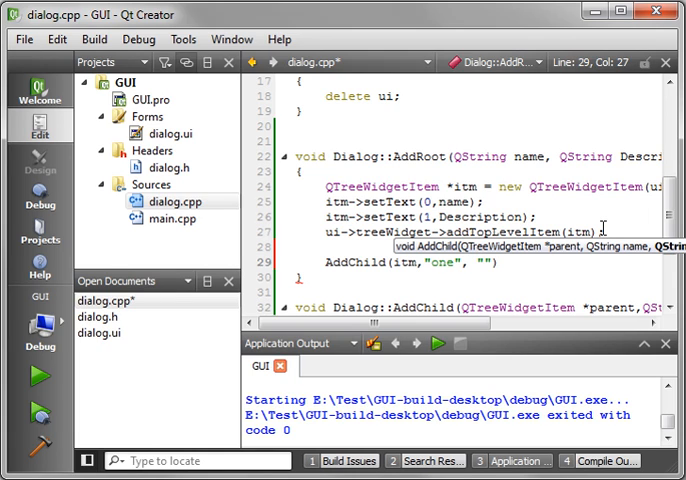
type("hello")
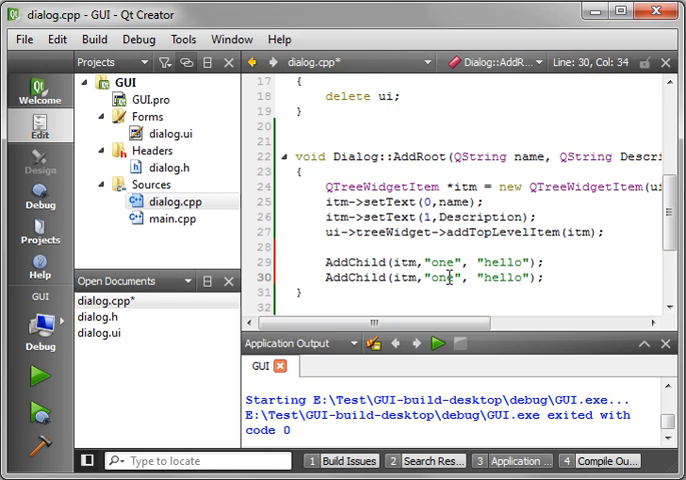
type("two")
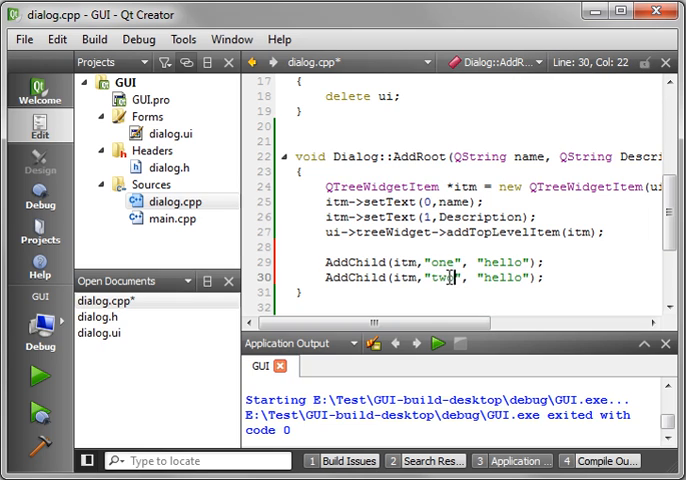
type("world")
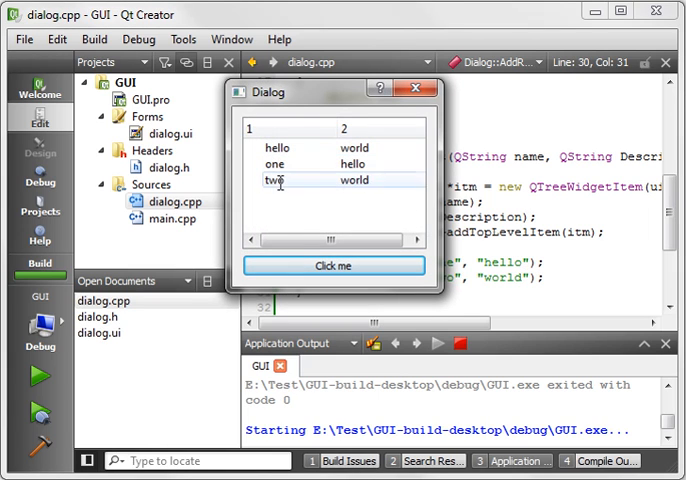
left_click(258, 148)
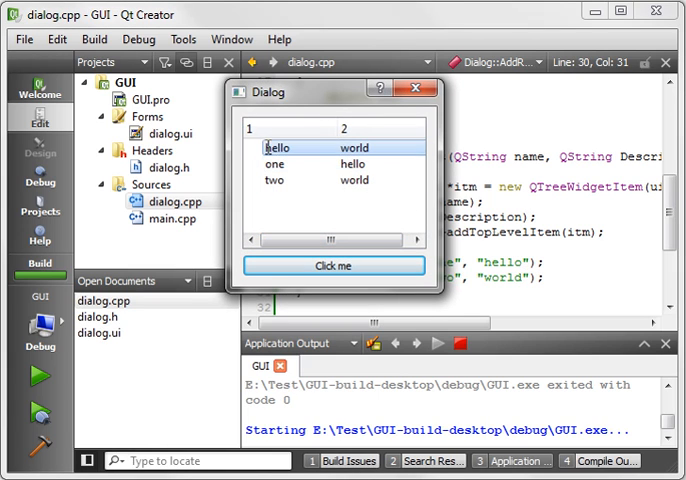
left_click(276, 164)
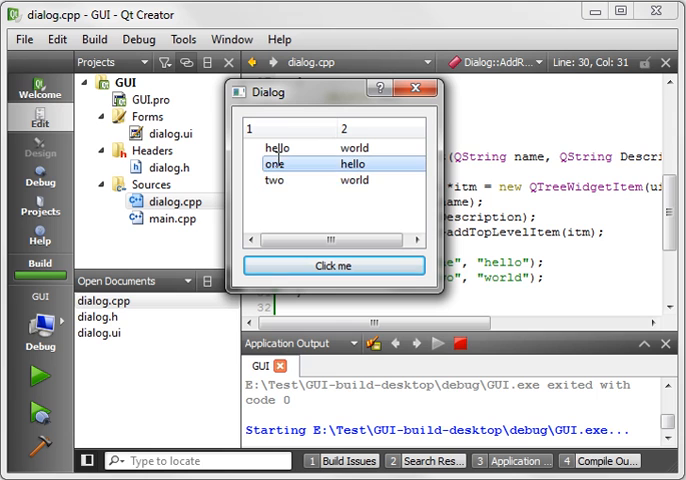
left_click(276, 148)
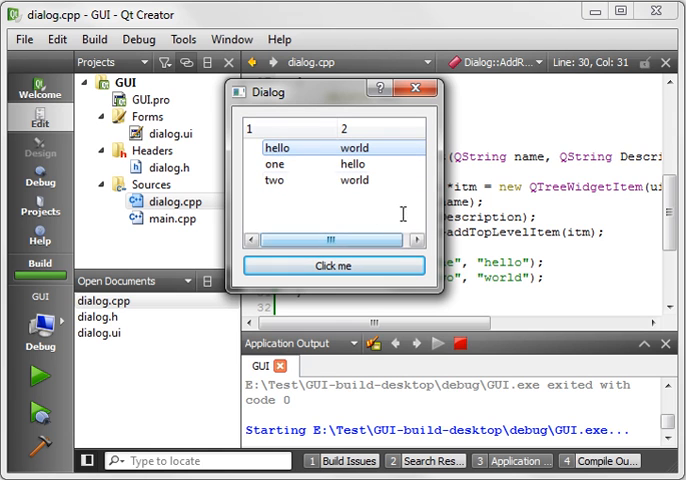
left_click(416, 88)
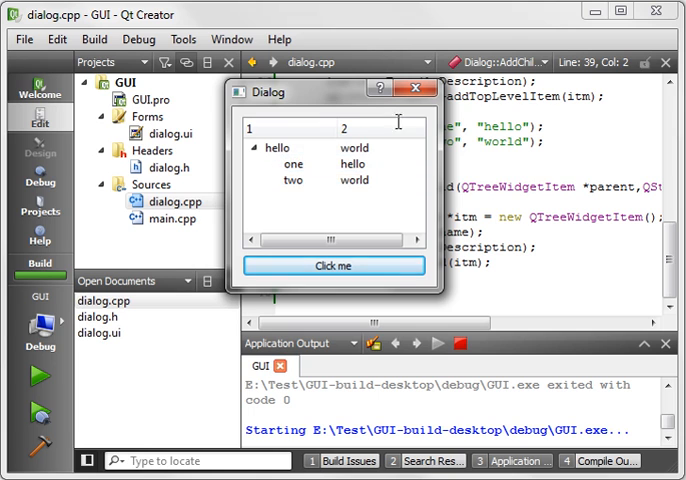
Step: Run the app to check one and two nest under the hello row, closing it after each check
left_click(420, 88)
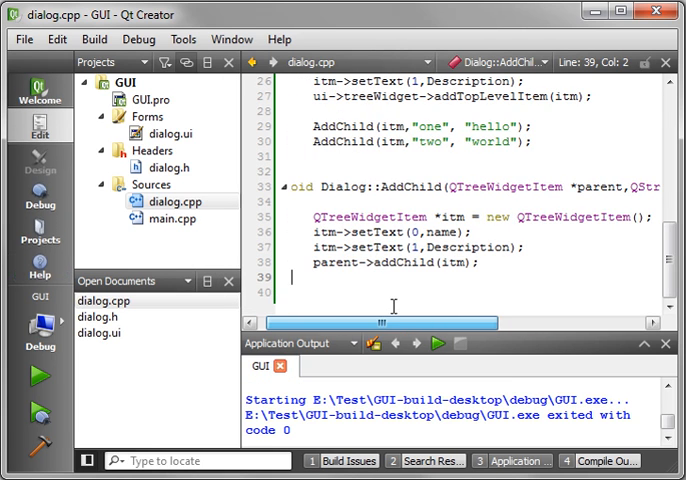
scroll("right", 3)
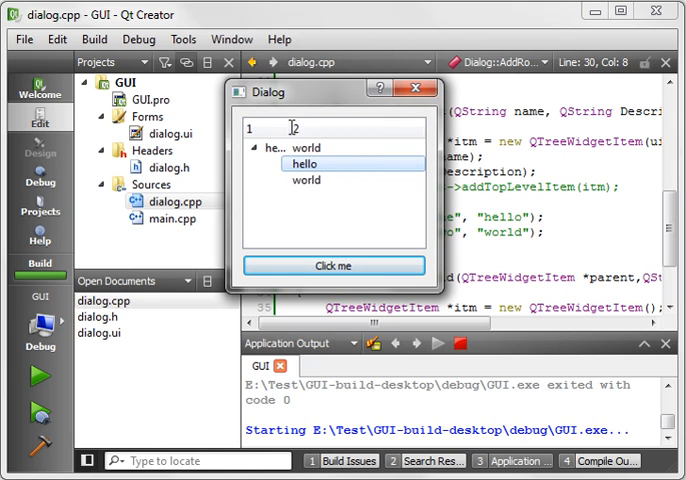
left_click(334, 266)
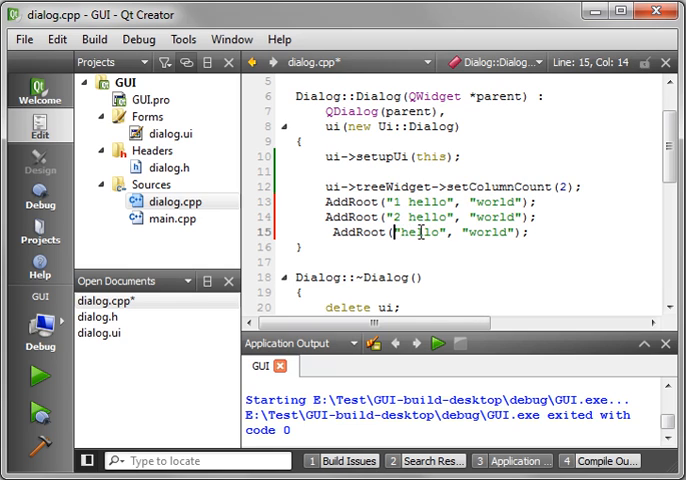
Step: Number the third copied AddRoot row as "3 hello" alongside "1 hello" and "2 hello"
type("3")
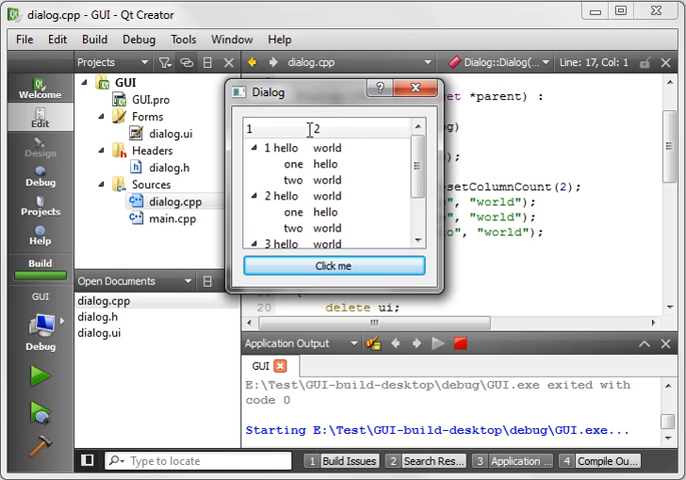
scroll("down", 3)
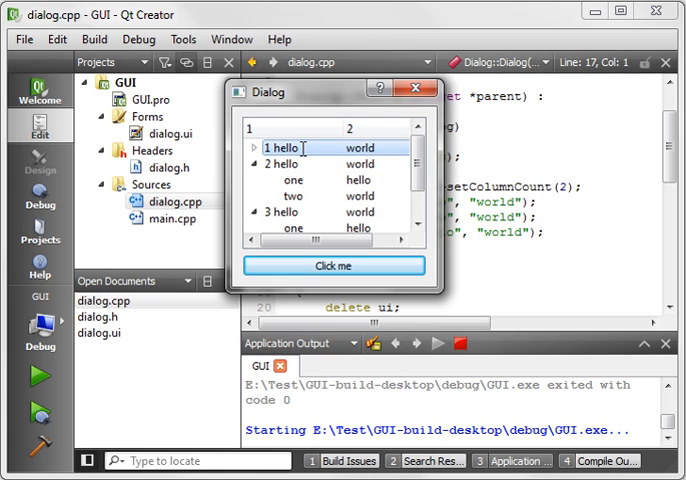
scroll("down", 3)
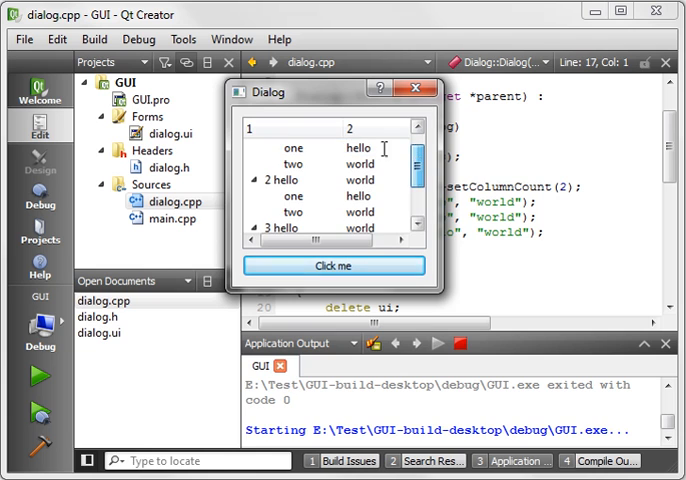
left_click(418, 88)
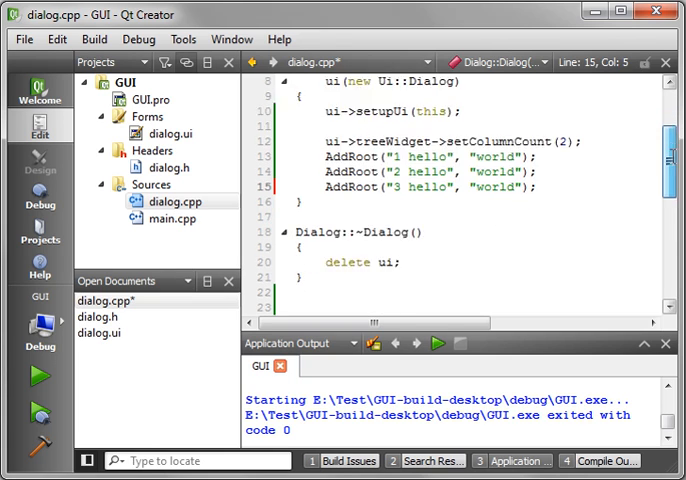
scroll("down", 3)
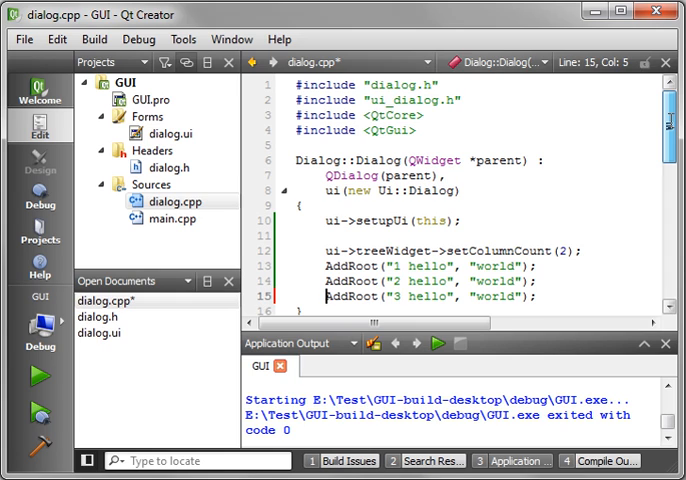
scroll("down", 3)
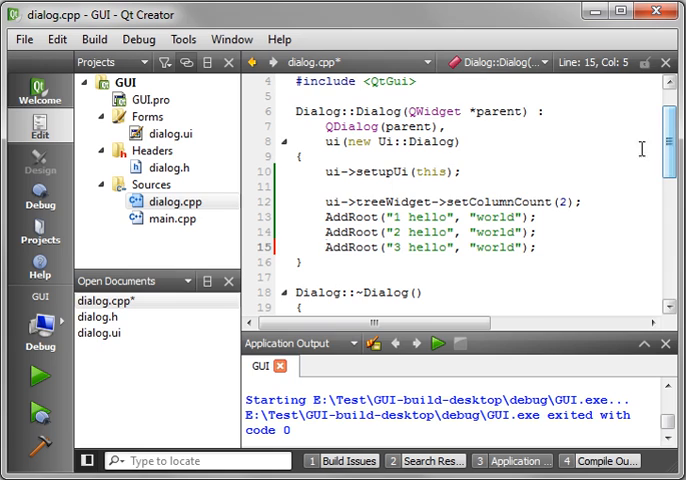
mouse_move(572, 264)
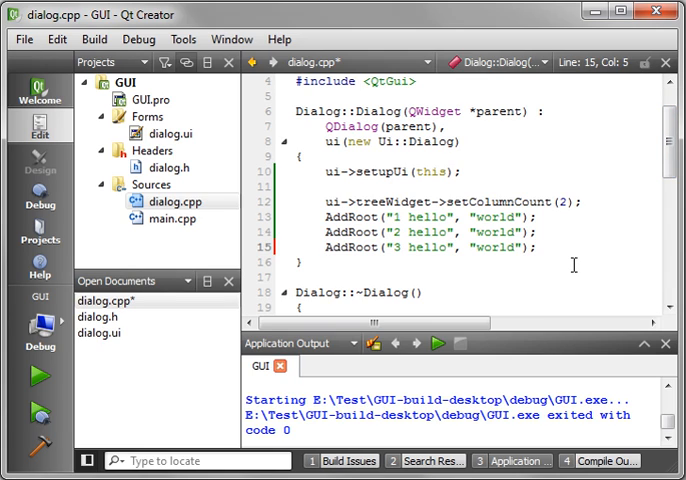